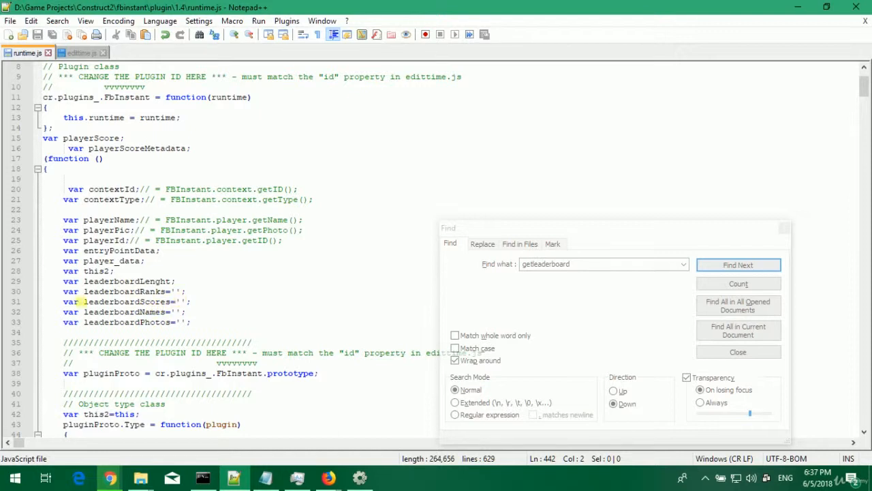
mouse_move(63, 292)
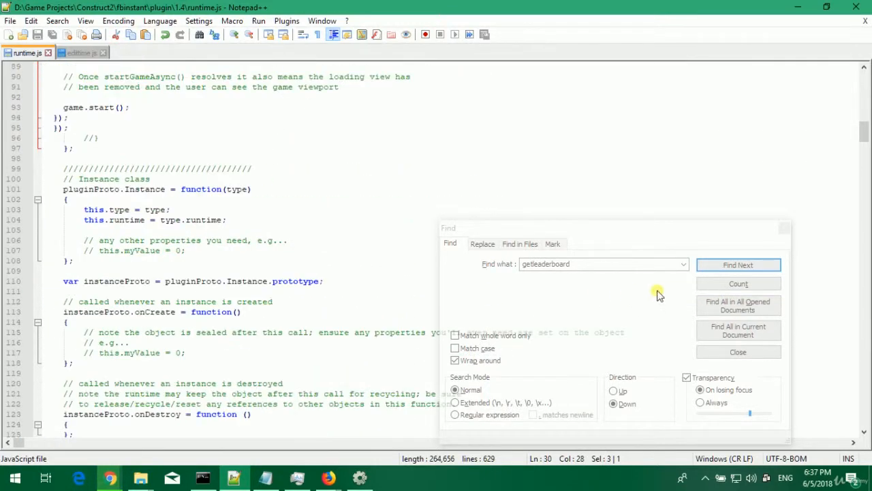
- Jump to the next 'getleaderboard' match, reaching the getLeaderboardAsync action in runtime.js
left_click(738, 265)
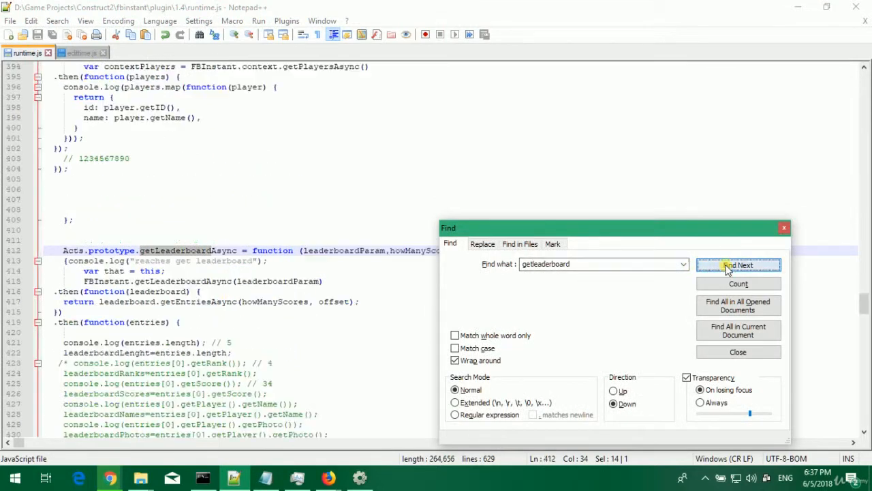
- Review the loop appending rank, score, name and photo strings with separators, then switch to Construct 2
left_click(738, 264)
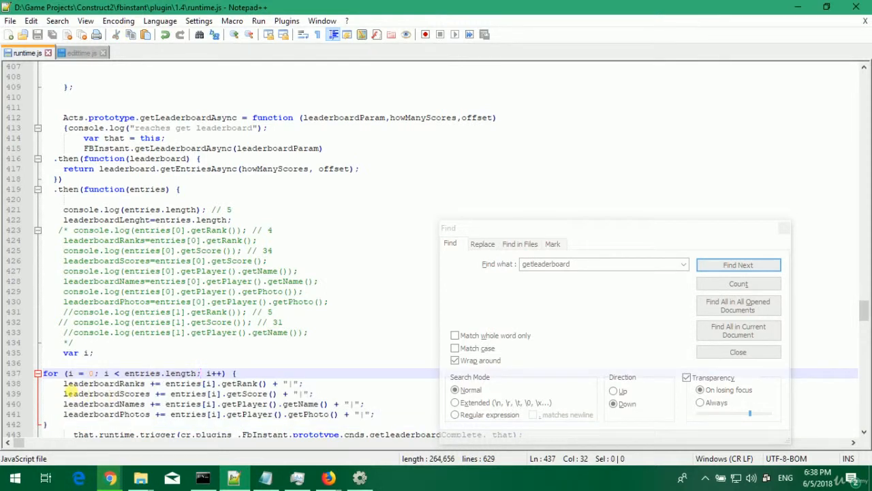
left_click(738, 265)
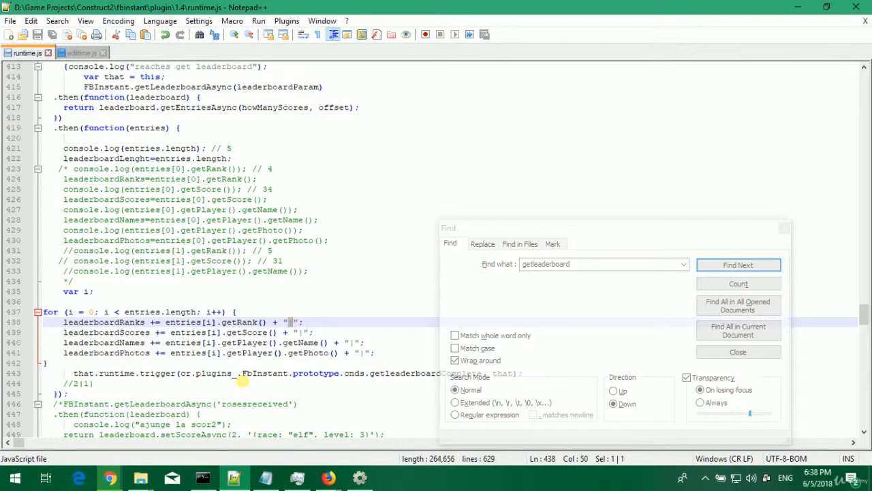
mouse_move(131, 221)
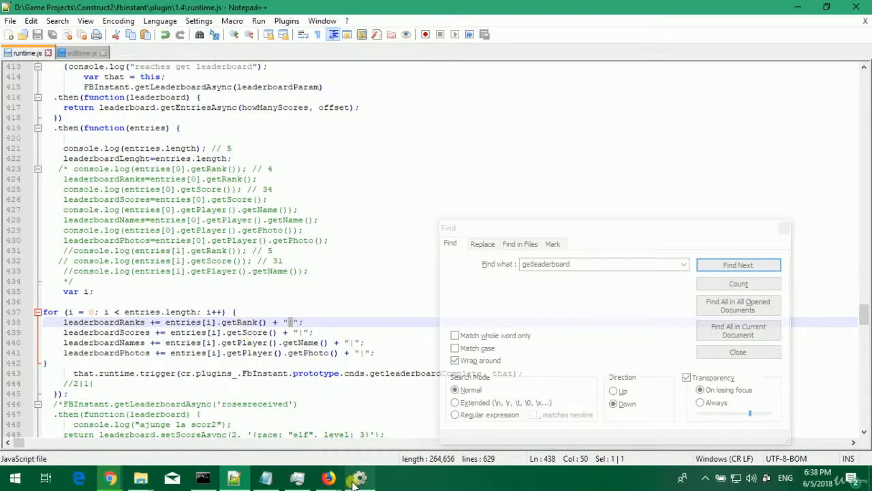
left_click(357, 477)
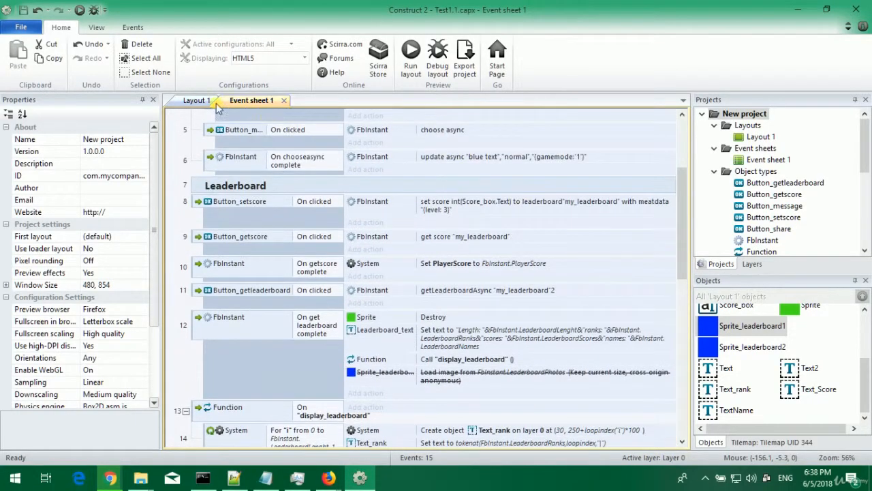
left_click(196, 101)
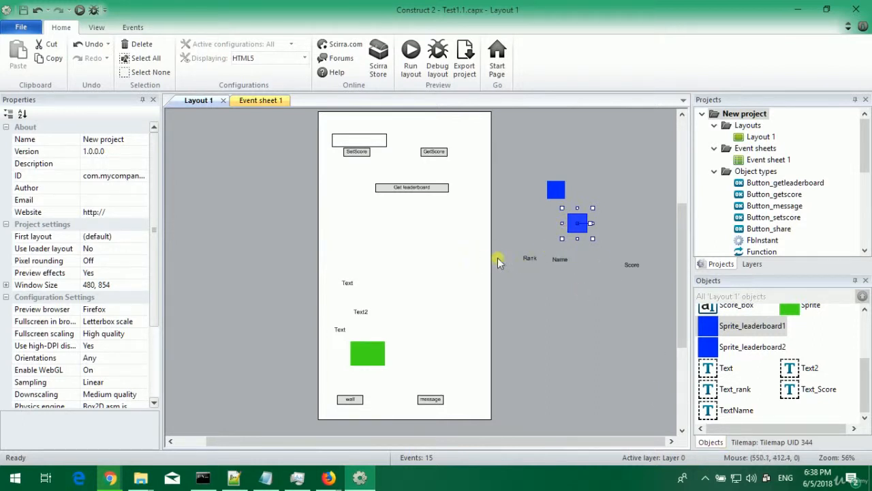
left_click(532, 259)
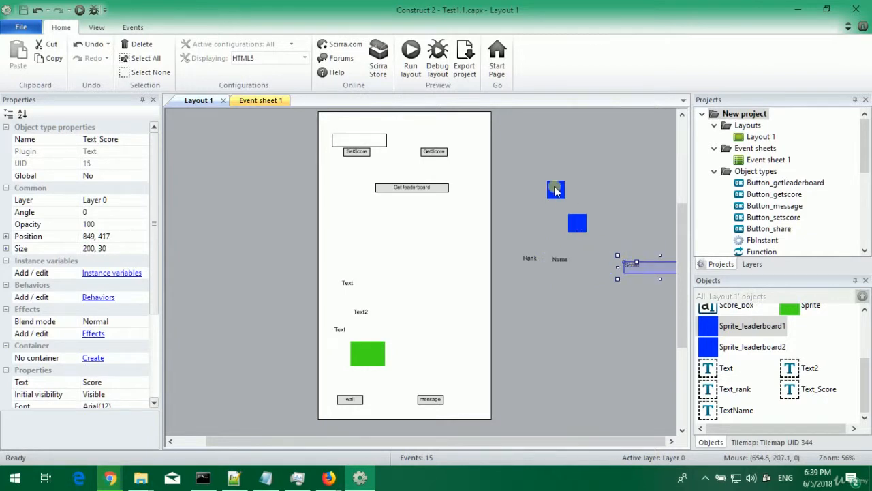
left_click(556, 190)
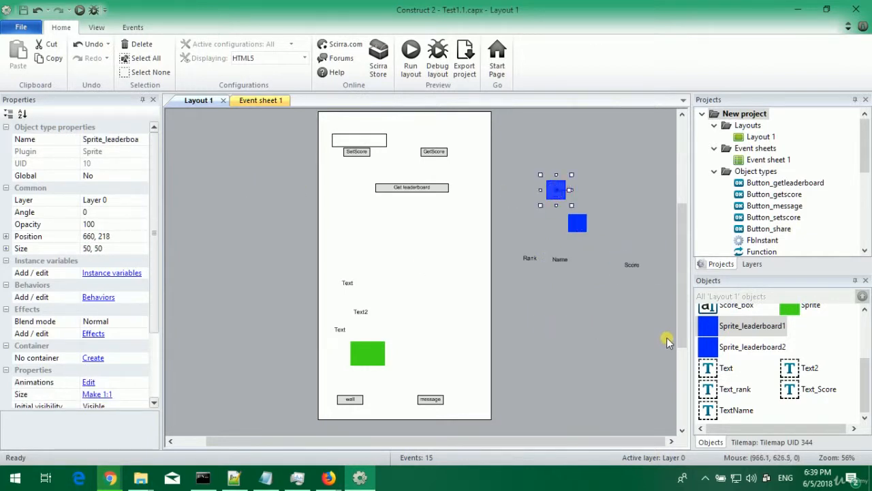
mouse_move(259, 101)
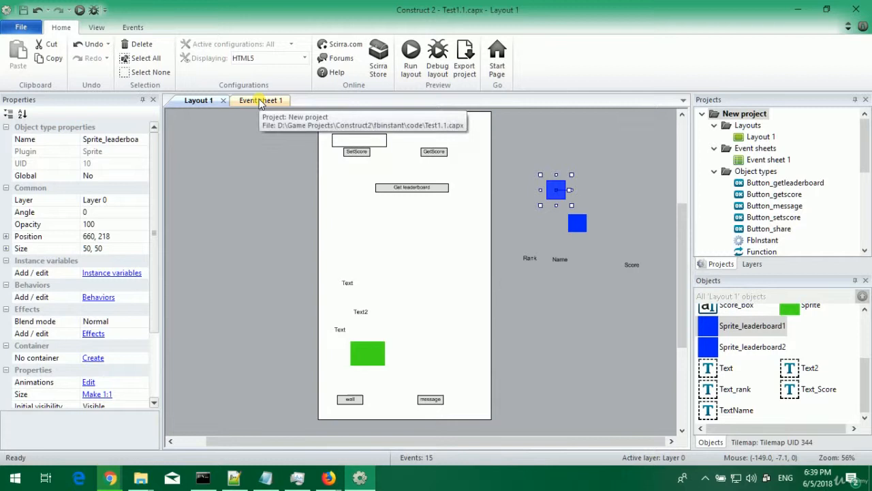
left_click(250, 101)
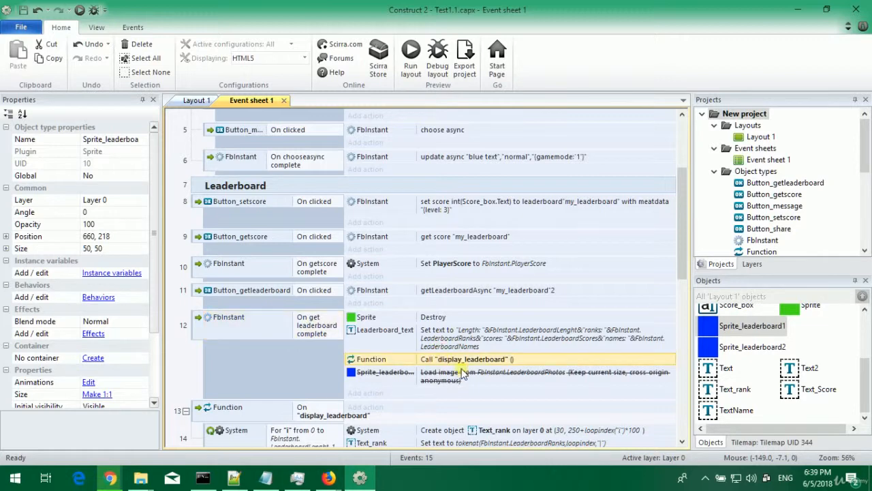
- Scroll the event sheet down to the On 'display_leaderboard' function and its For loop
scroll("down", 3)
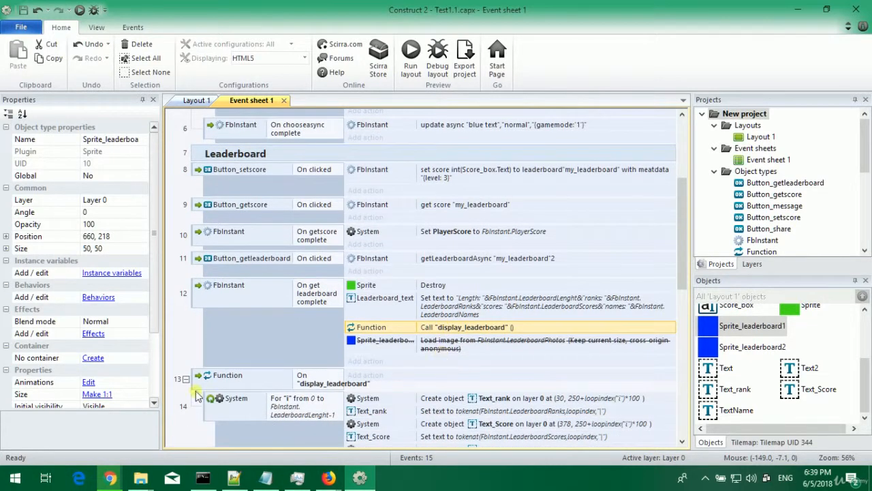
scroll("down", 3)
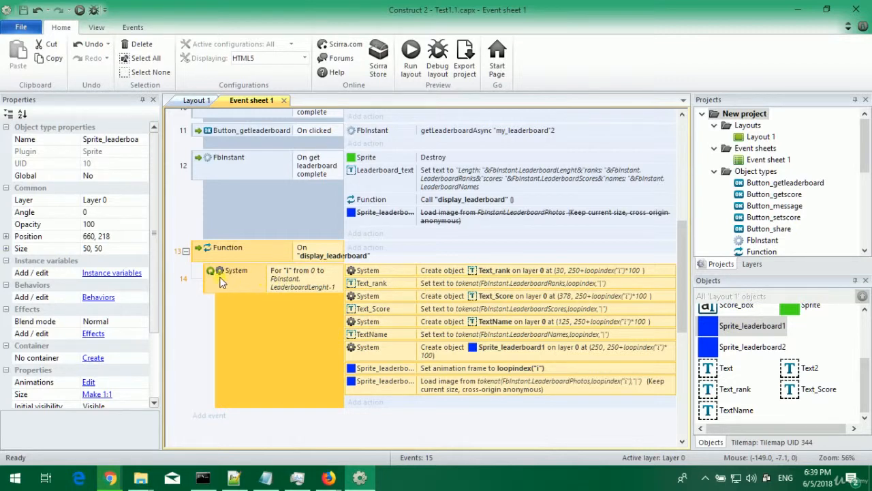
mouse_move(292, 298)
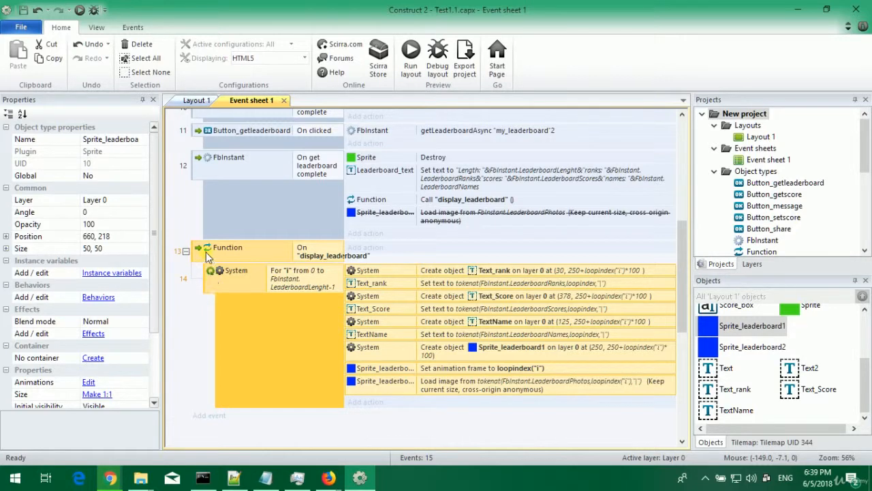
mouse_move(276, 282)
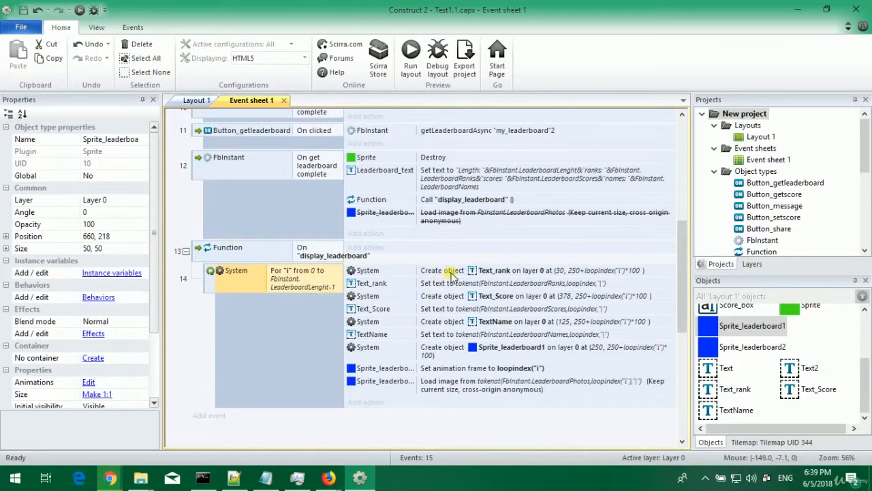
- Inspect the loop's text-creation actions and show the Text_rank Set text parameters with its tokenat expression
left_click(441, 270)
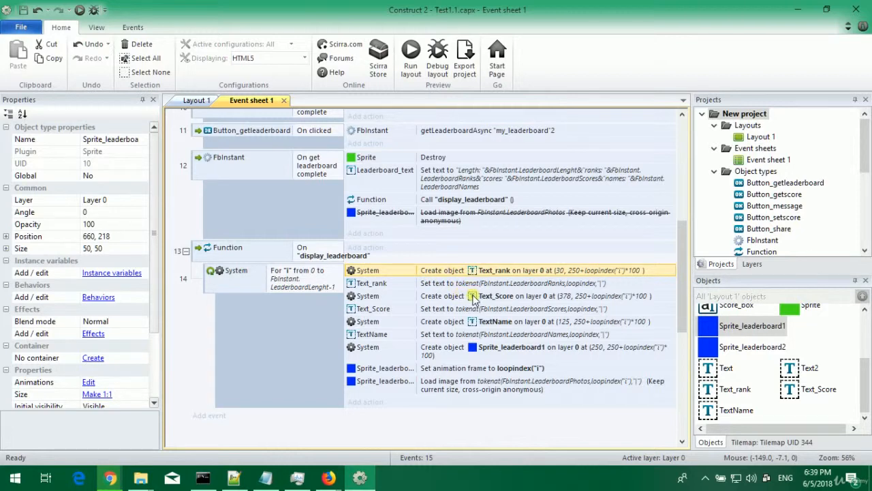
left_click(496, 321)
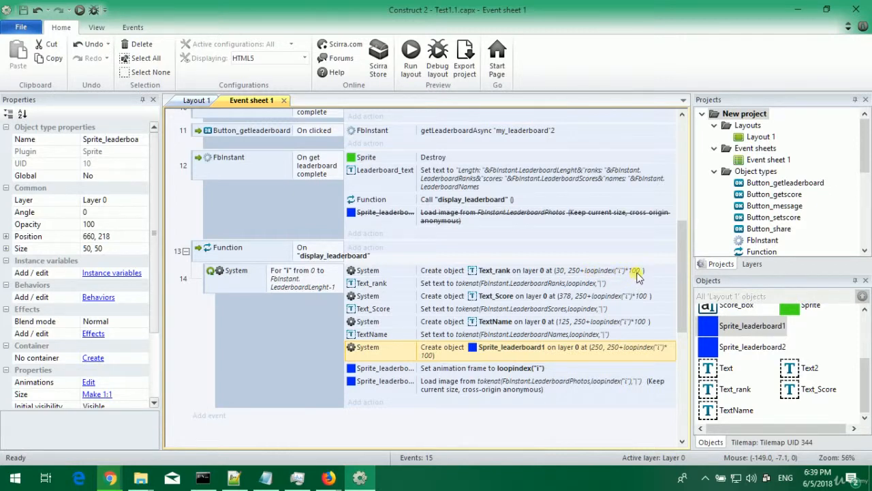
mouse_move(398, 287)
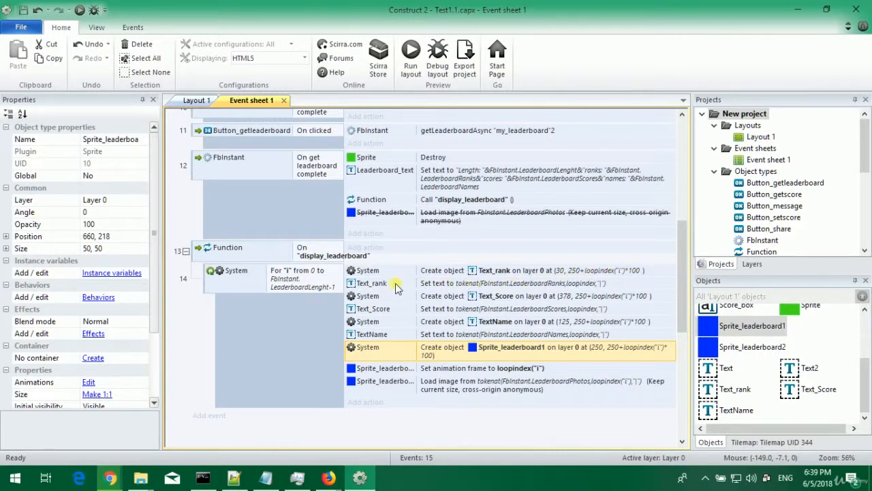
left_click(450, 282)
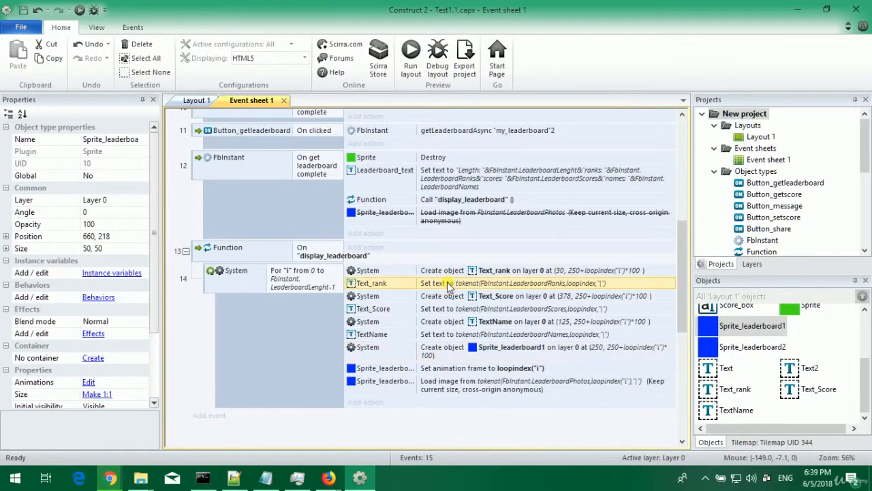
double_click(447, 282)
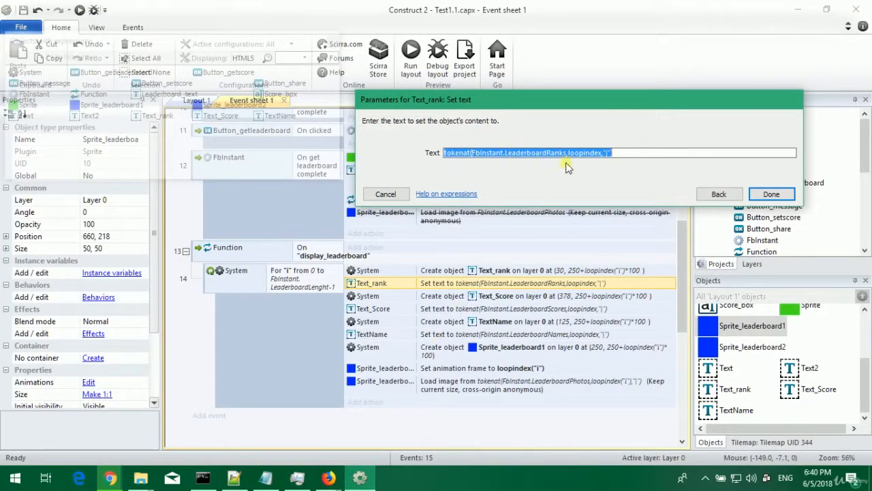
- Accept the Text_rank tokenat expression on FBInstant.LeaderboardRanks unchanged with Done
left_click(771, 193)
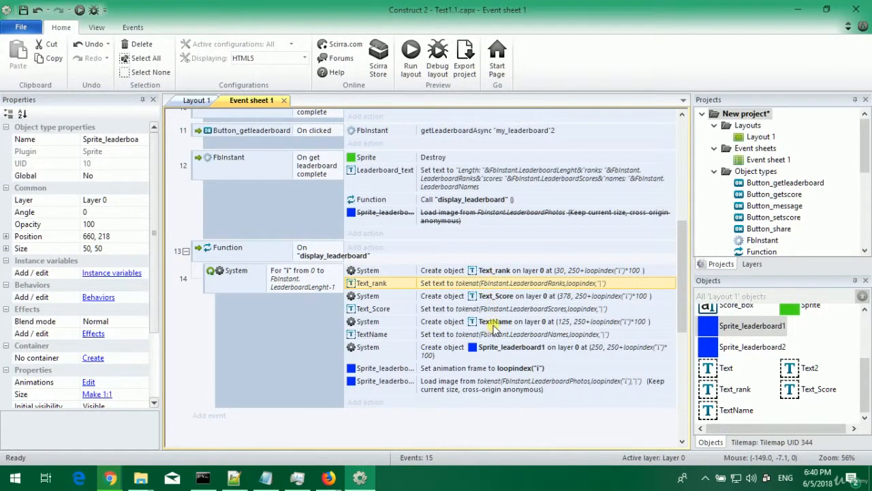
mouse_move(556, 335)
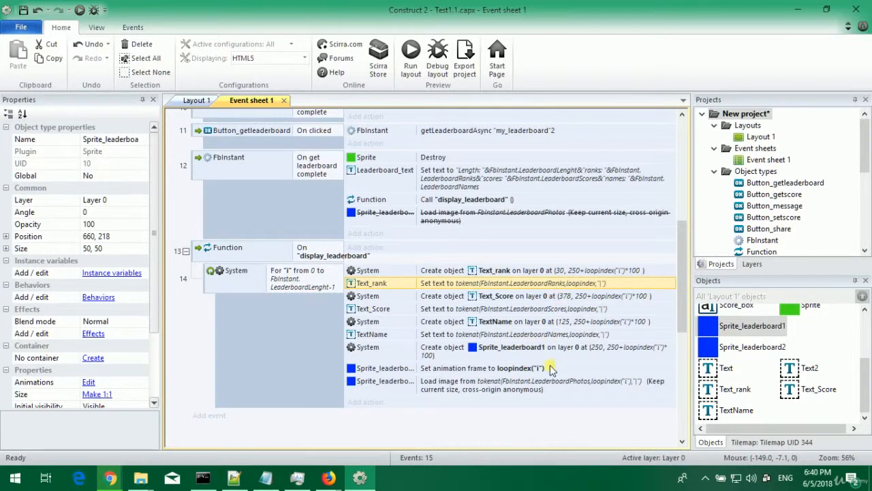
mouse_move(515, 356)
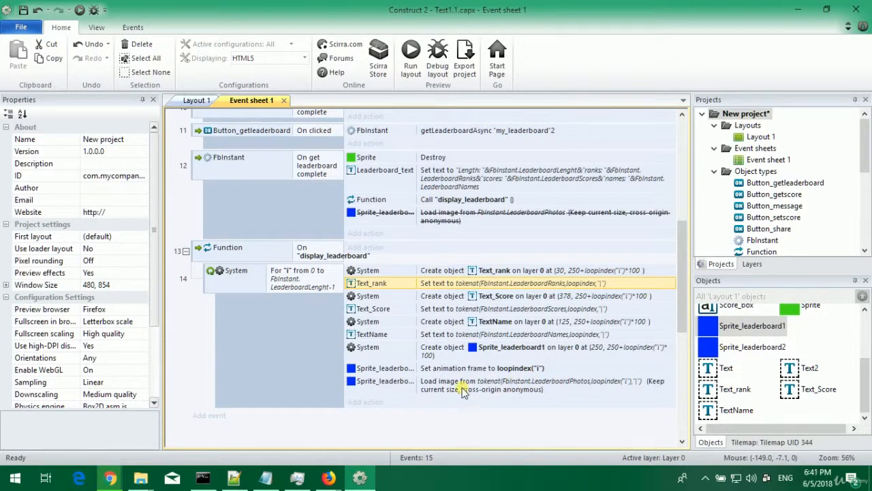
mouse_move(477, 392)
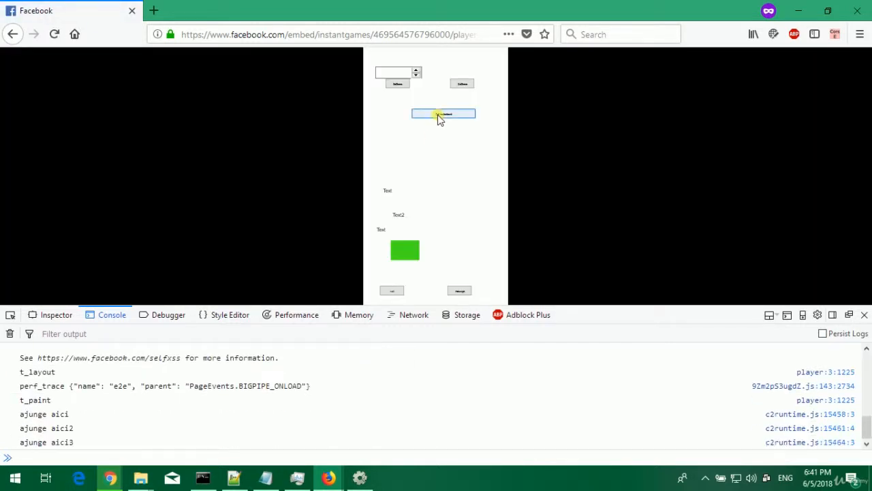
- Use the Get leaderboard button so ranks, names, scores and player photos appear in the game
left_click(444, 113)
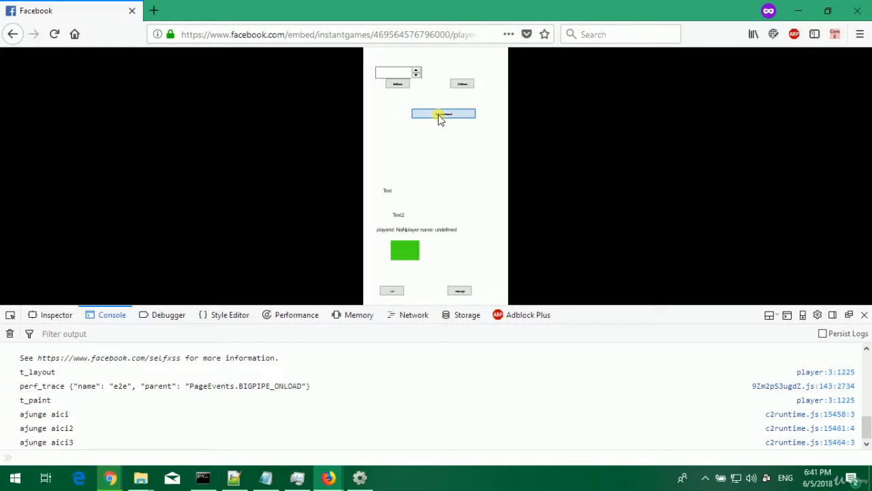
left_click(443, 113)
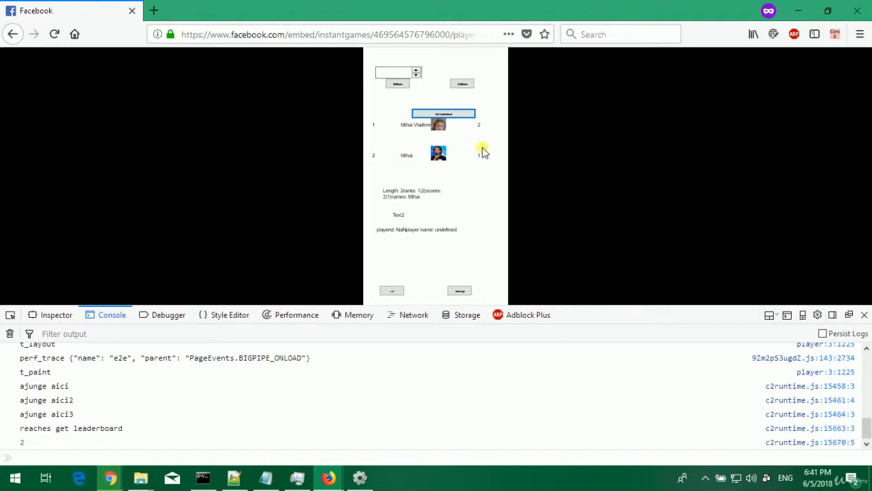
mouse_move(477, 161)
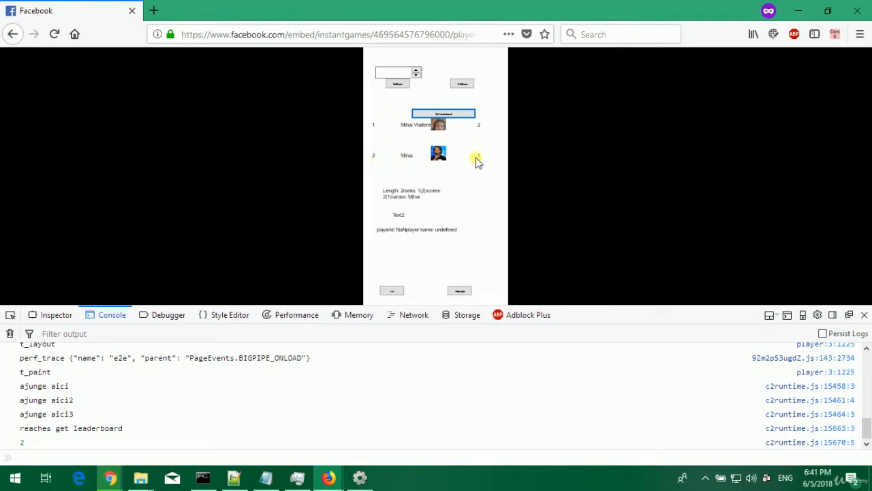